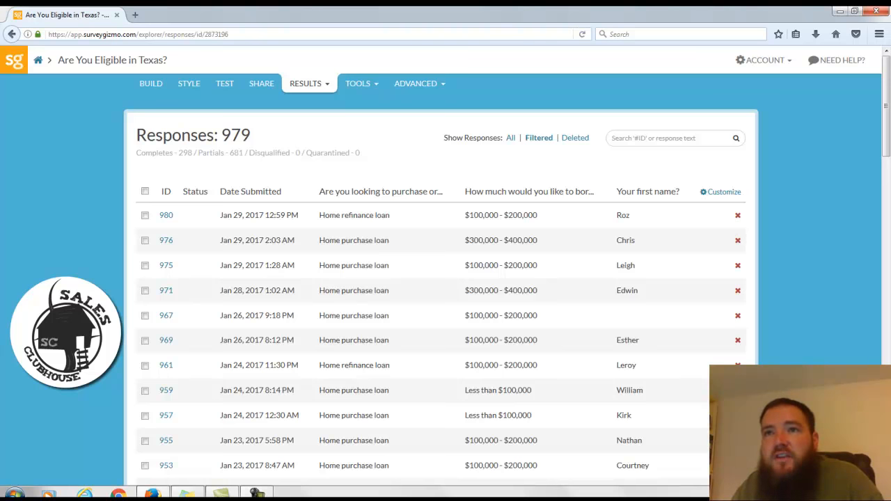
mouse_move(582, 223)
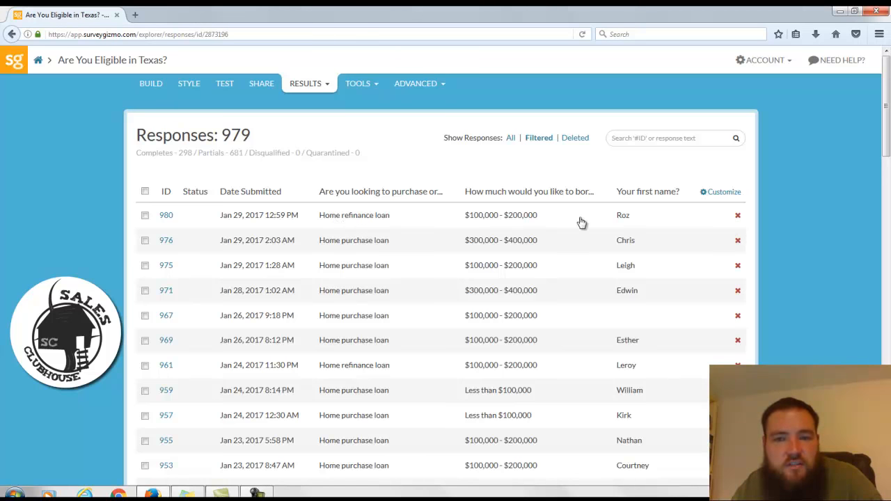
mouse_move(359, 343)
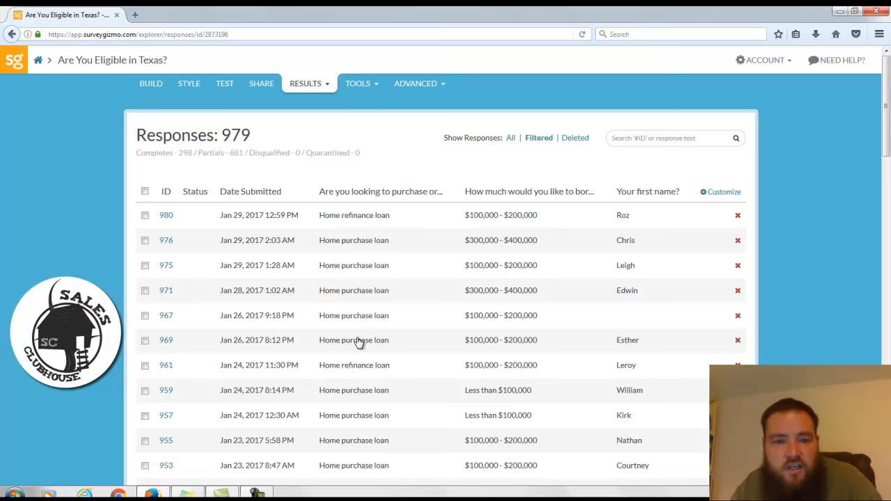
mouse_move(460, 465)
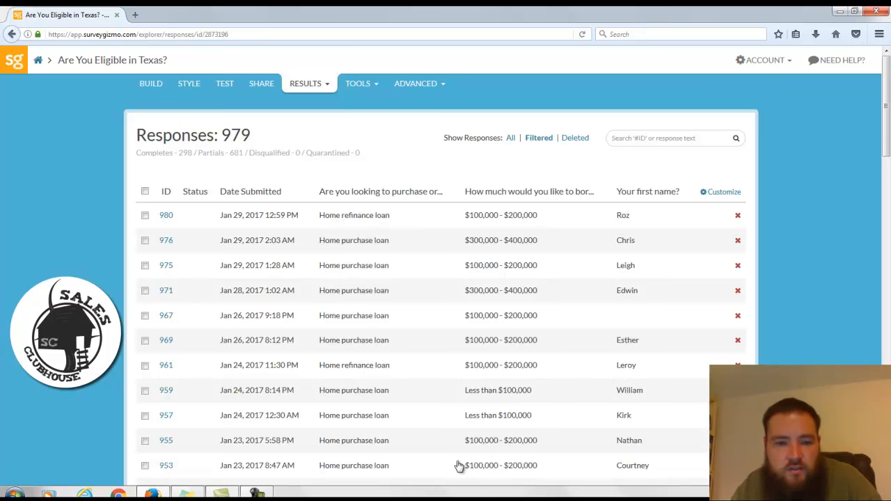
scroll("down", 3)
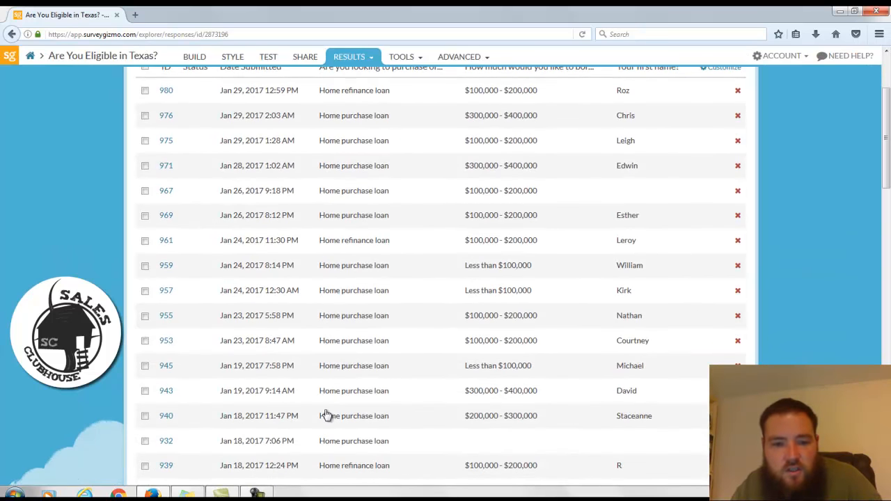
scroll("down", 3)
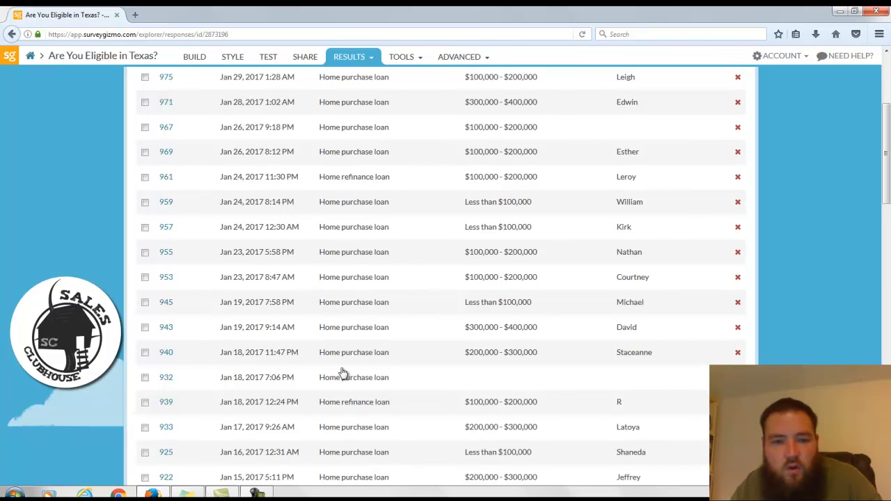
scroll("up", 3)
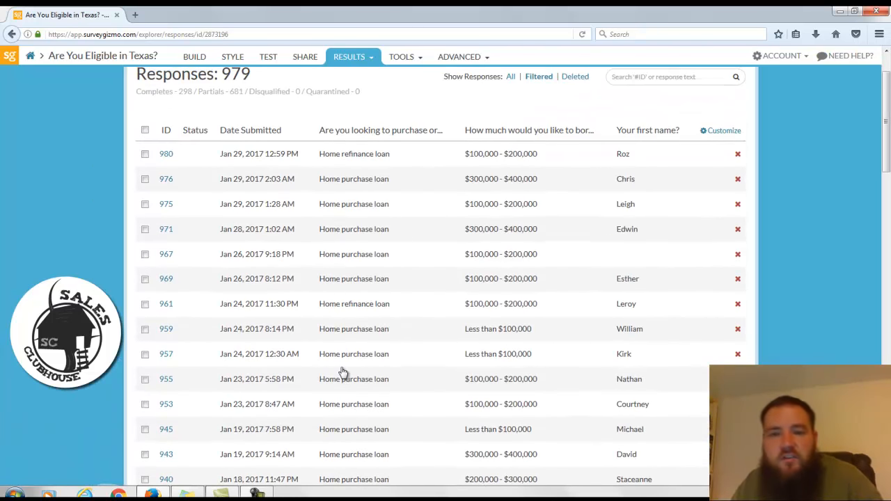
mouse_move(479, 183)
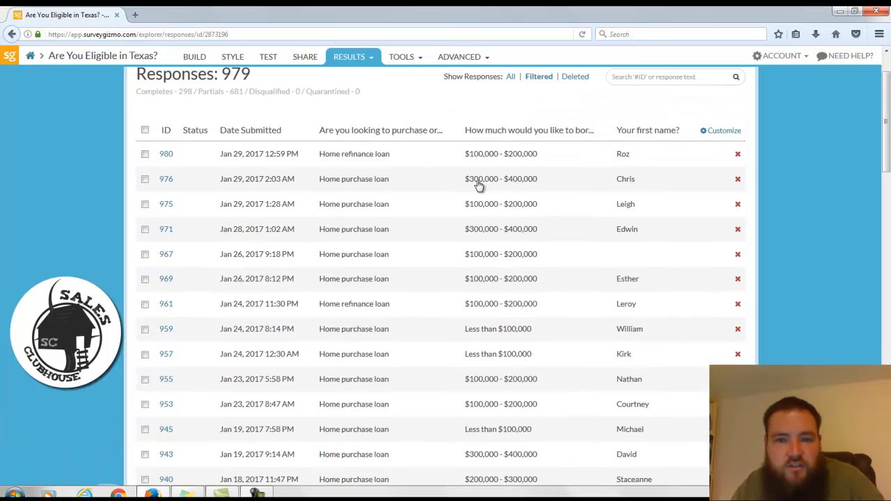
mouse_move(464, 221)
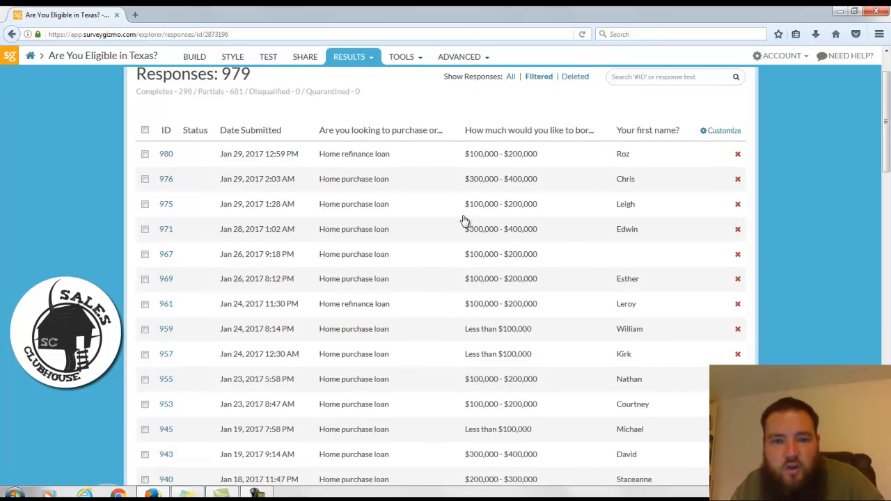
mouse_move(499, 218)
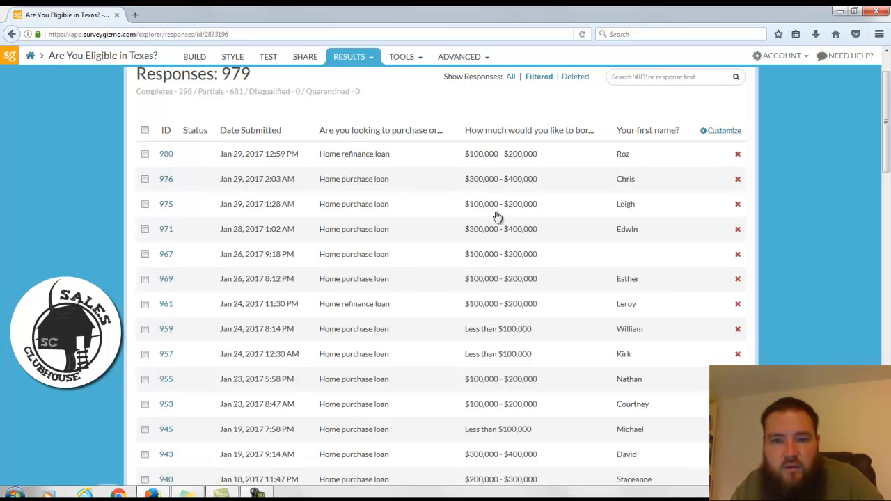
mouse_move(362, 228)
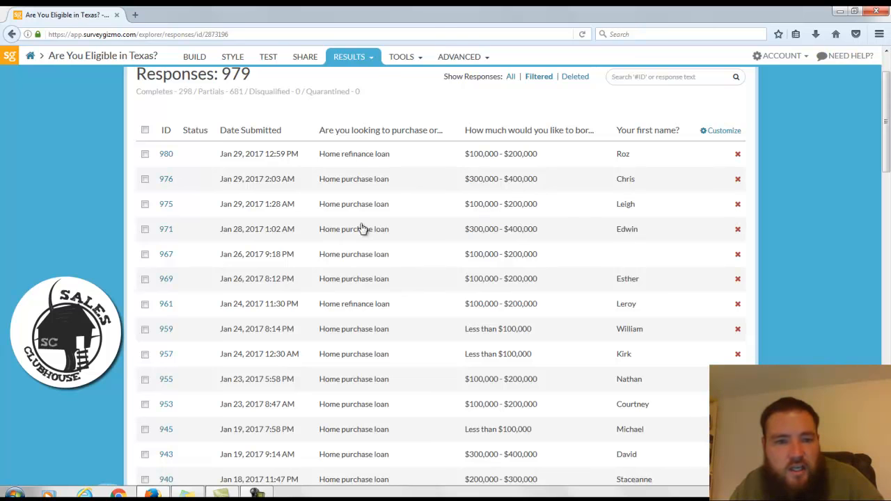
mouse_move(257, 187)
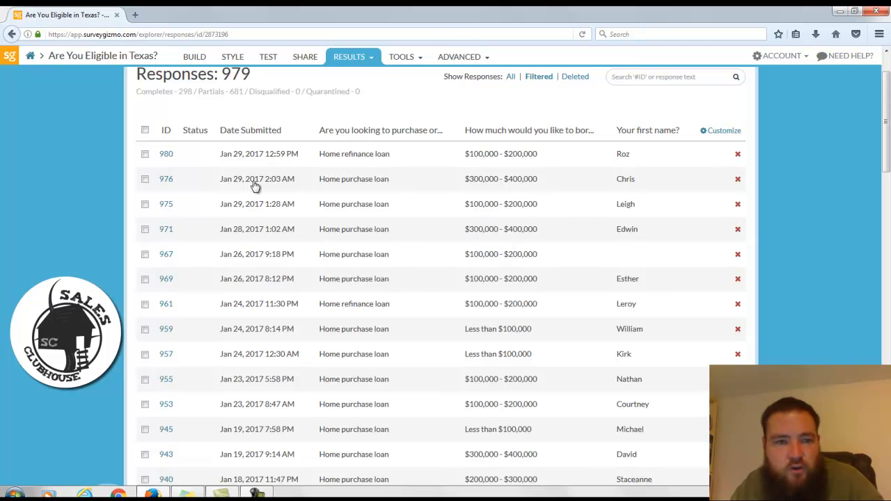
mouse_move(243, 300)
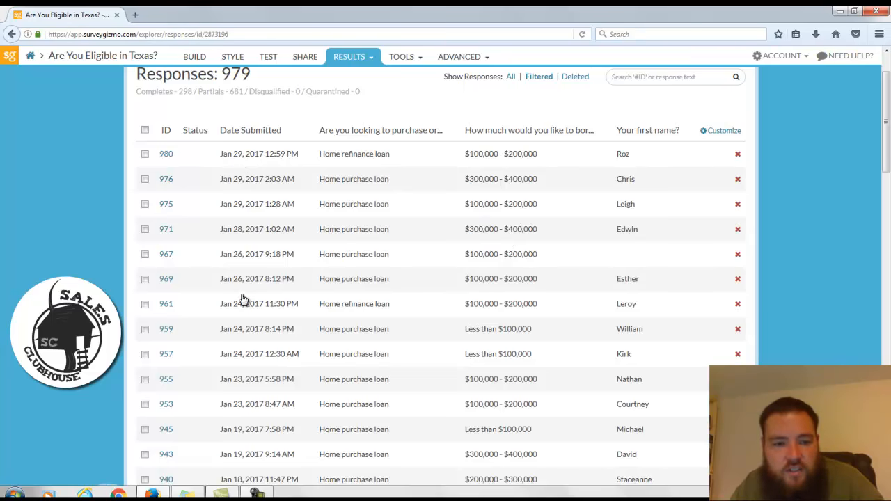
scroll("down", 3)
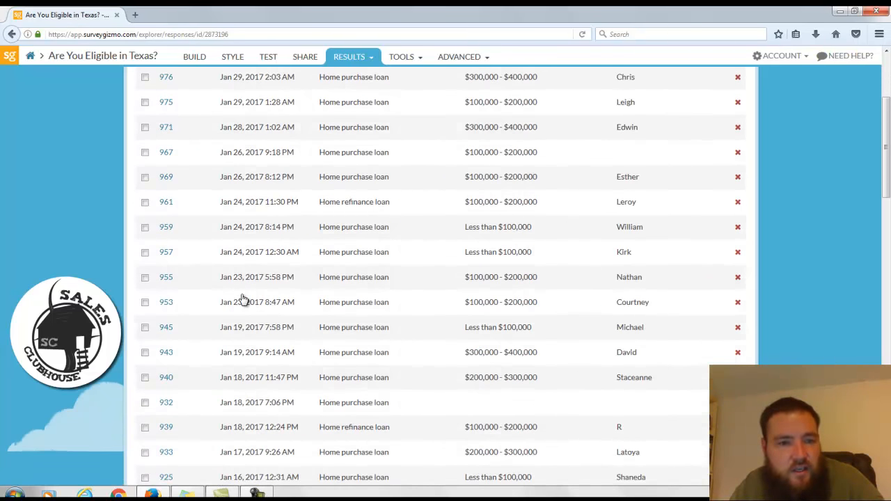
scroll("down", 3)
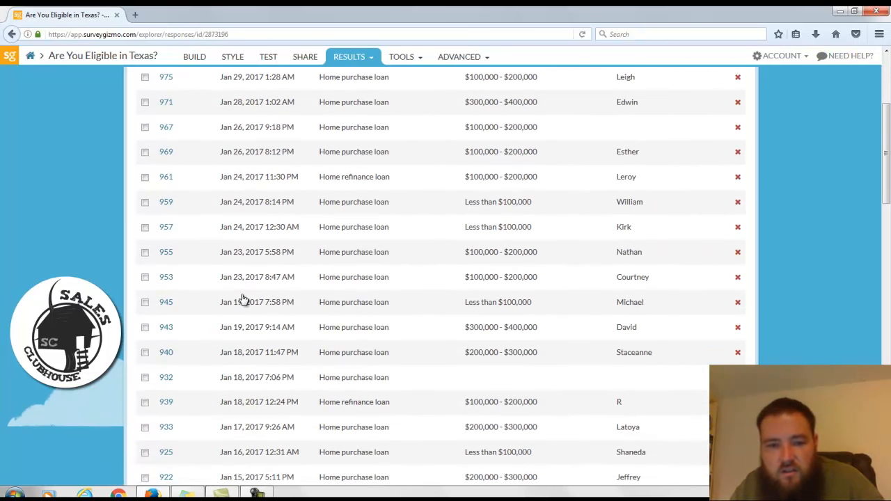
scroll("down", 3)
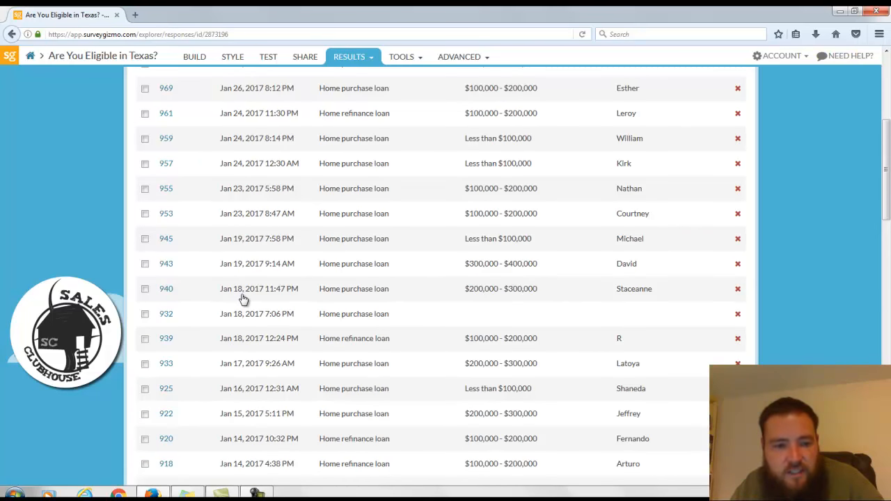
scroll("down", 3)
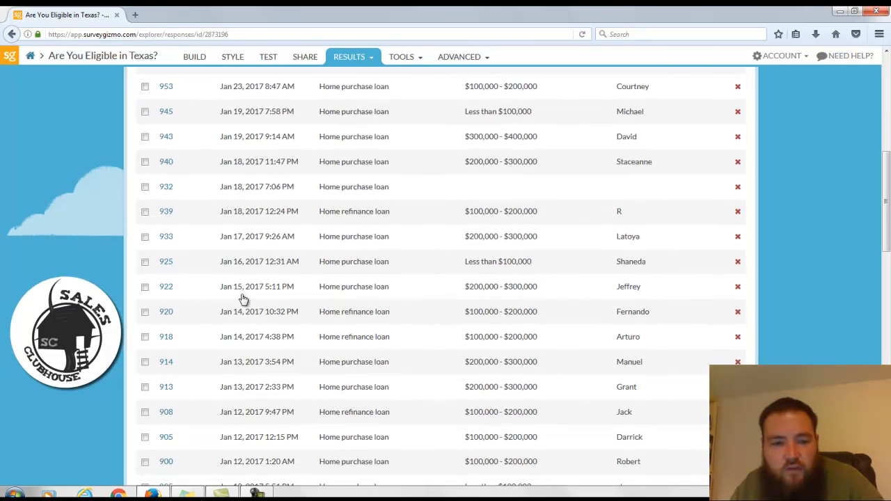
scroll("down", 3)
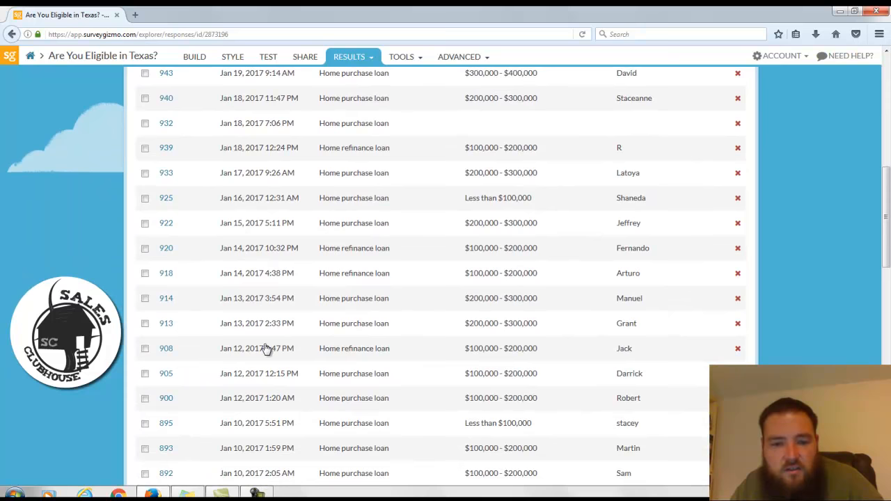
mouse_move(248, 412)
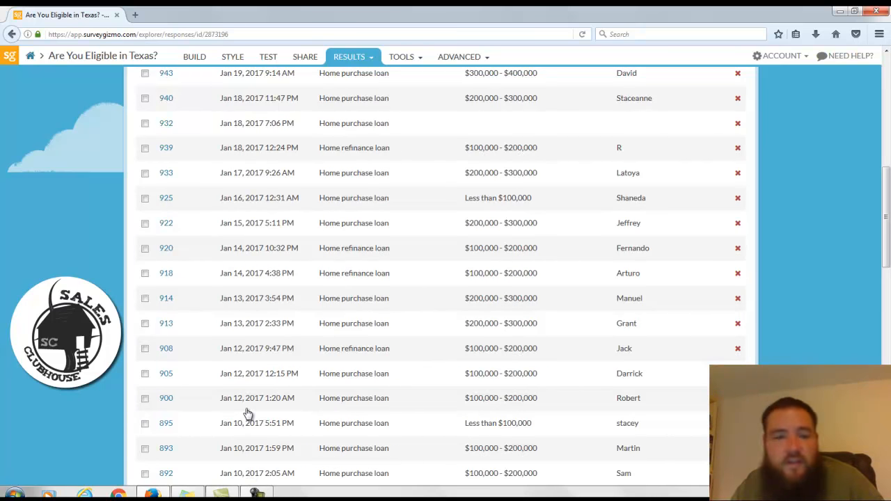
scroll("up", 3)
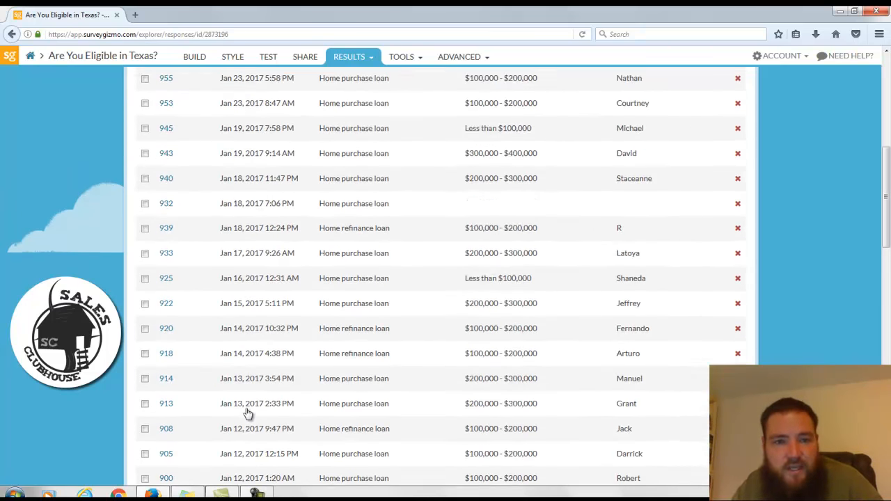
scroll("up", 3)
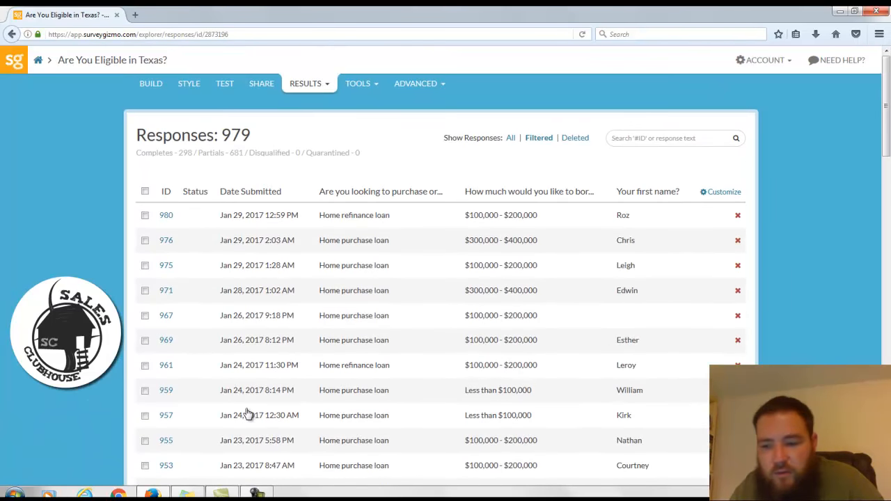
scroll("down", 3)
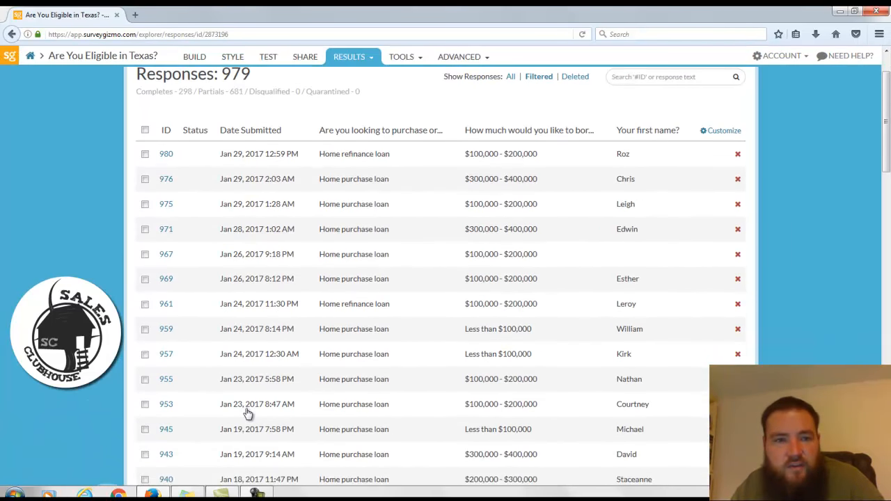
scroll("down", 3)
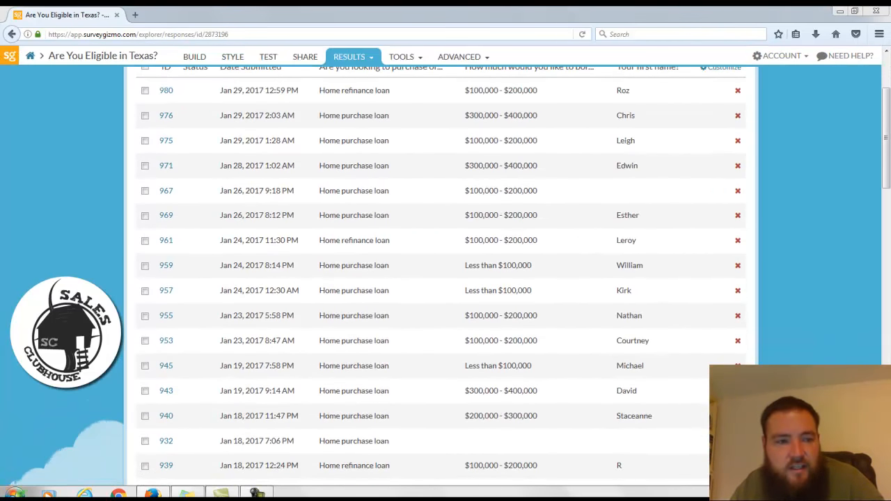
left_click(7, 494)
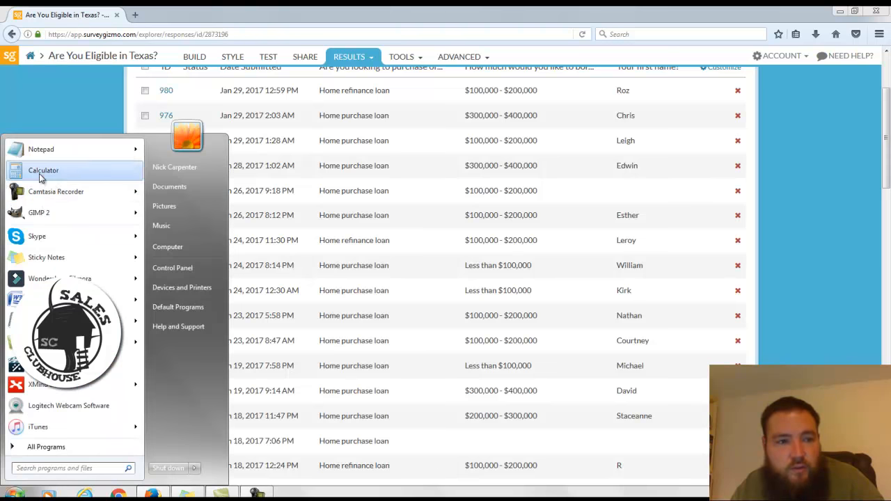
left_click(43, 170)
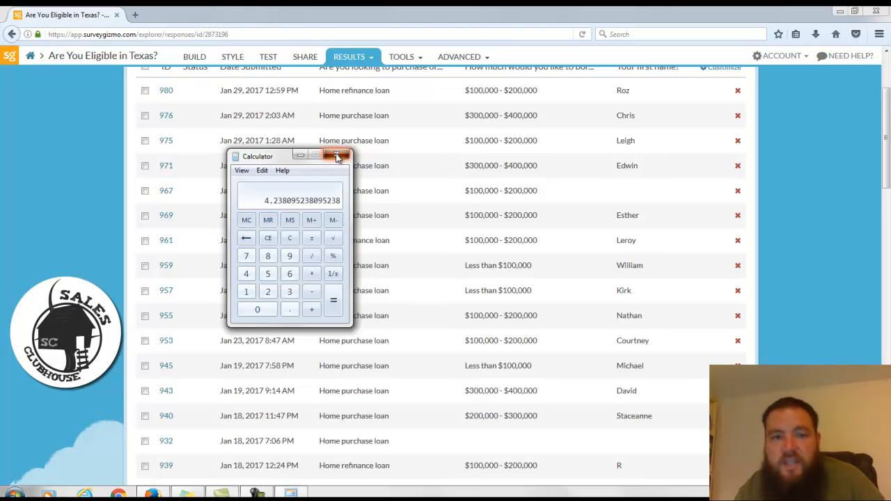
left_click(340, 156)
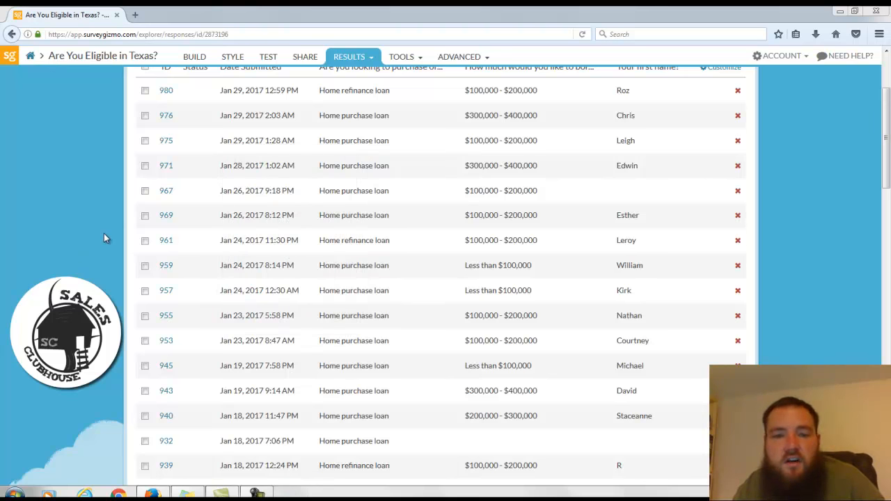
scroll("up", 3)
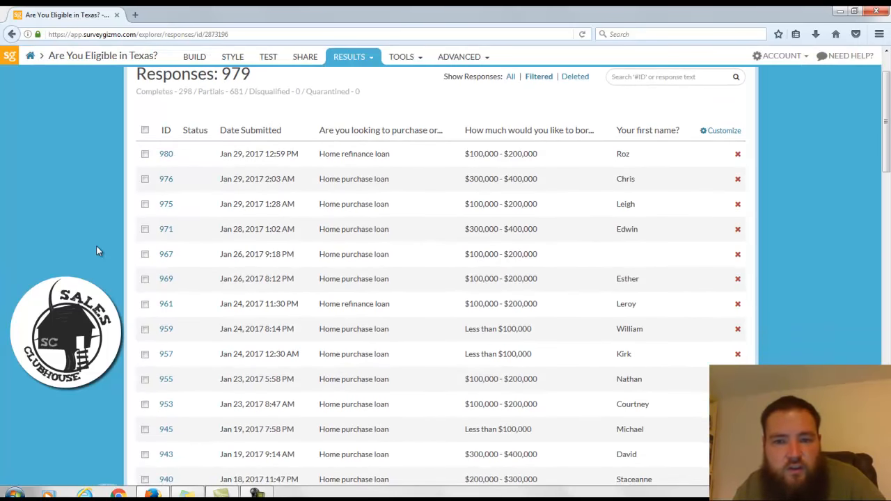
mouse_move(501, 159)
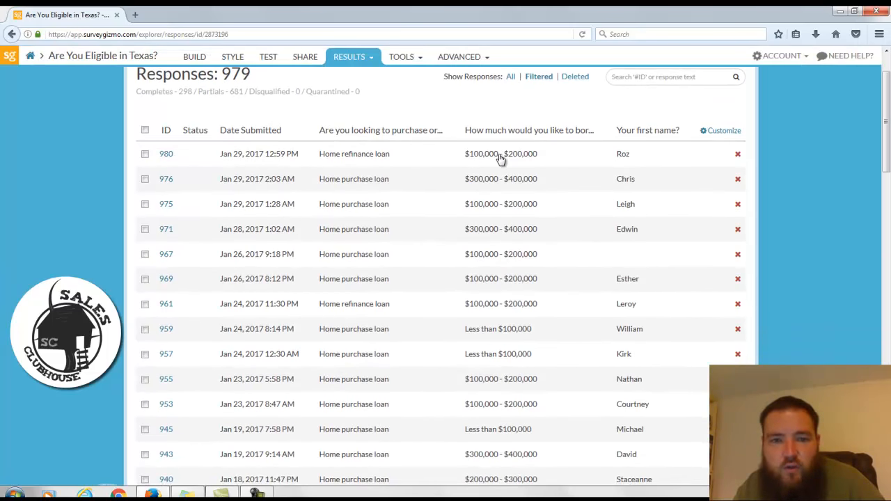
mouse_move(11, 271)
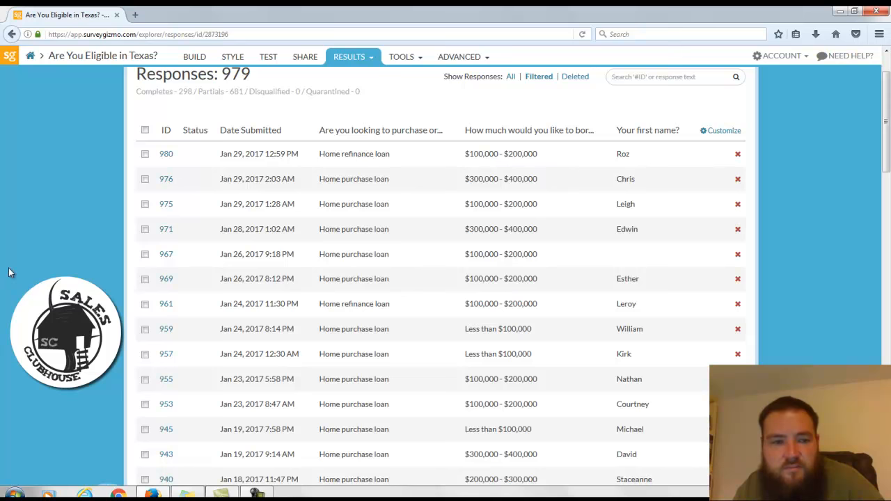
mouse_move(28, 267)
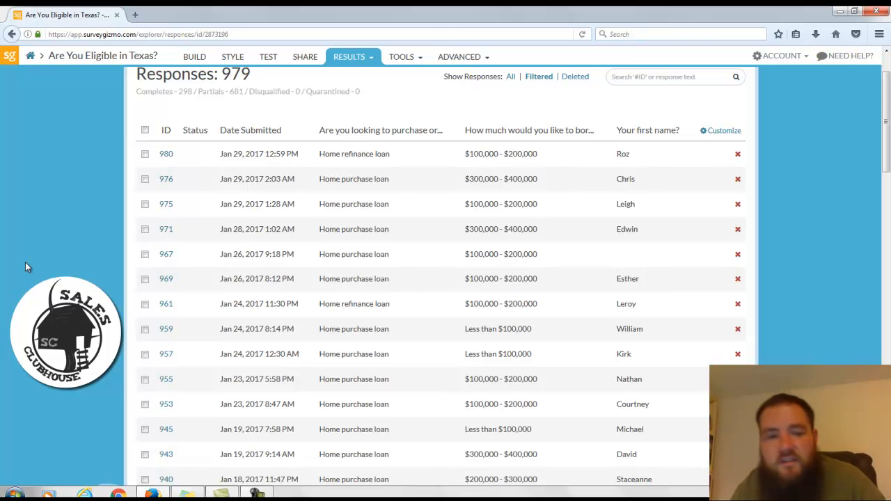
mouse_move(55, 261)
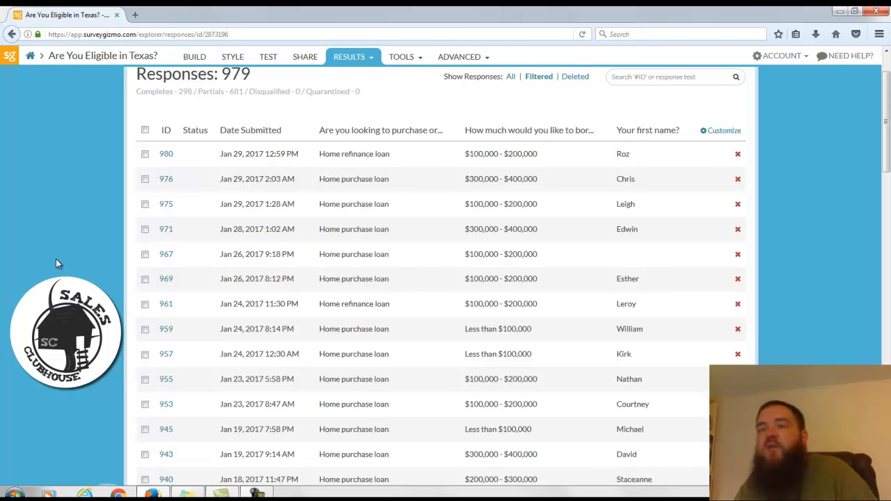
scroll("down", 3)
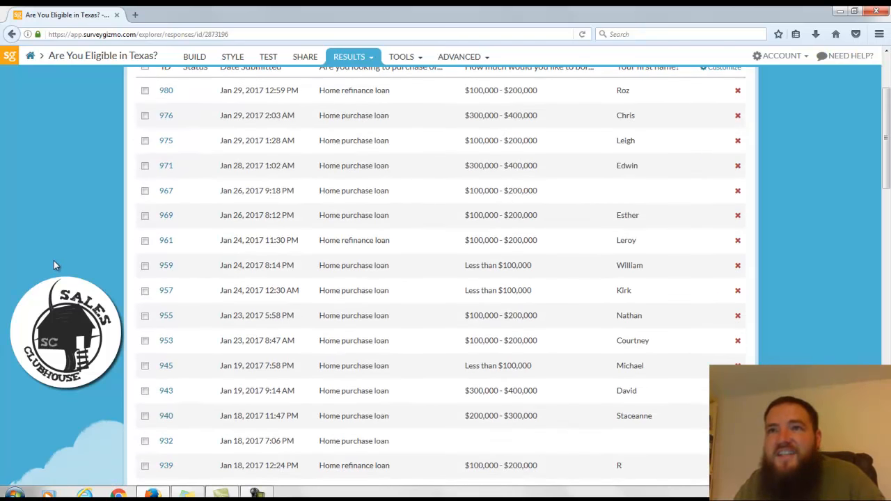